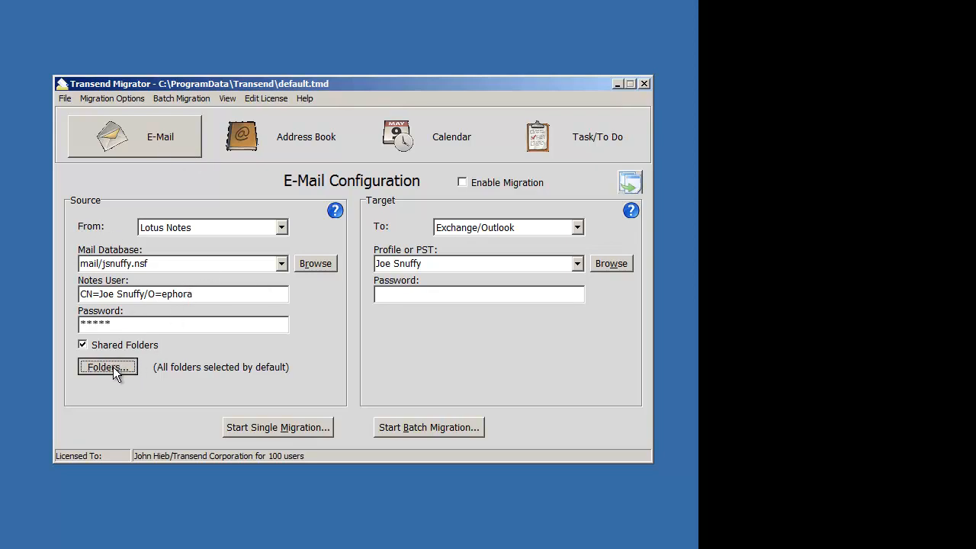
# Load the folder convert list from the Lotus Notes mail source in Folder Options
pyautogui.click(107, 366)
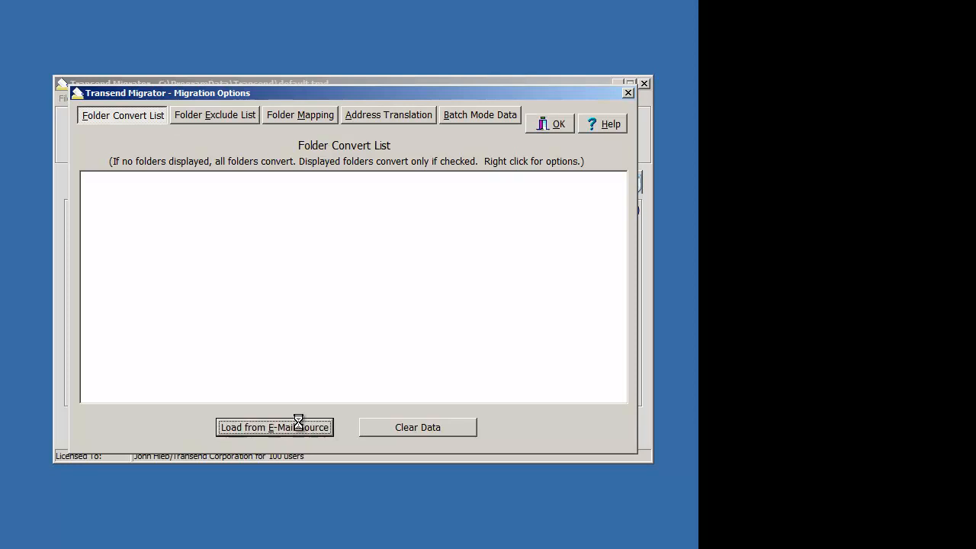
pyautogui.click(274, 427)
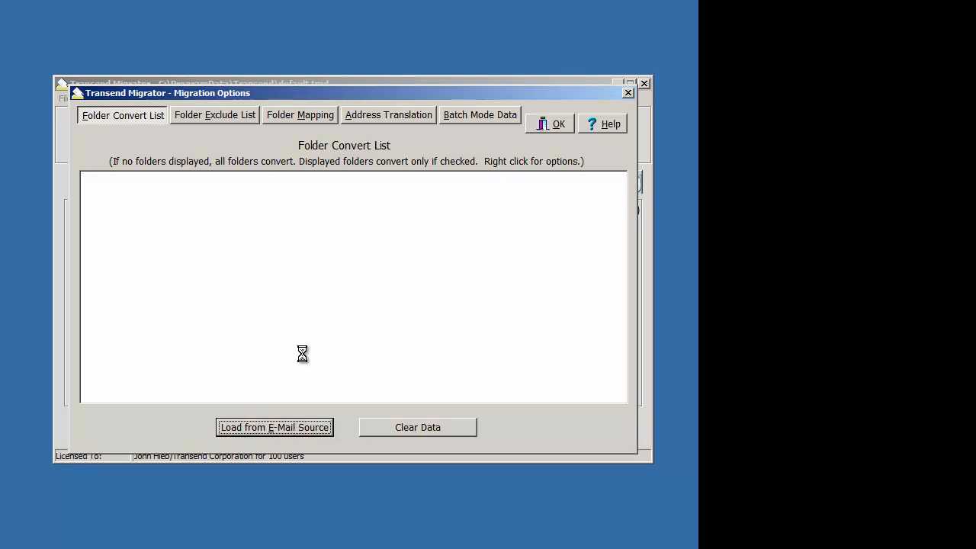
pyautogui.click(275, 427)
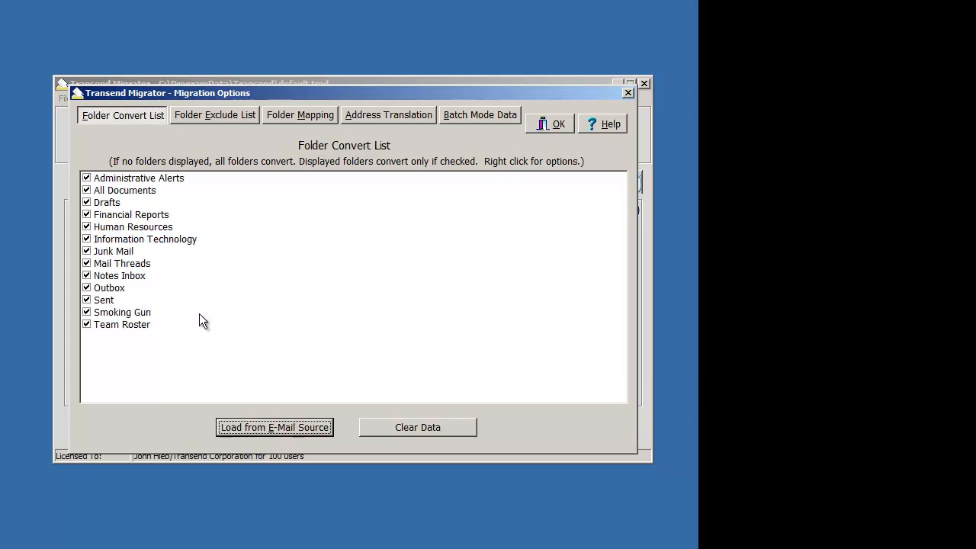
pyautogui.moveTo(193, 261)
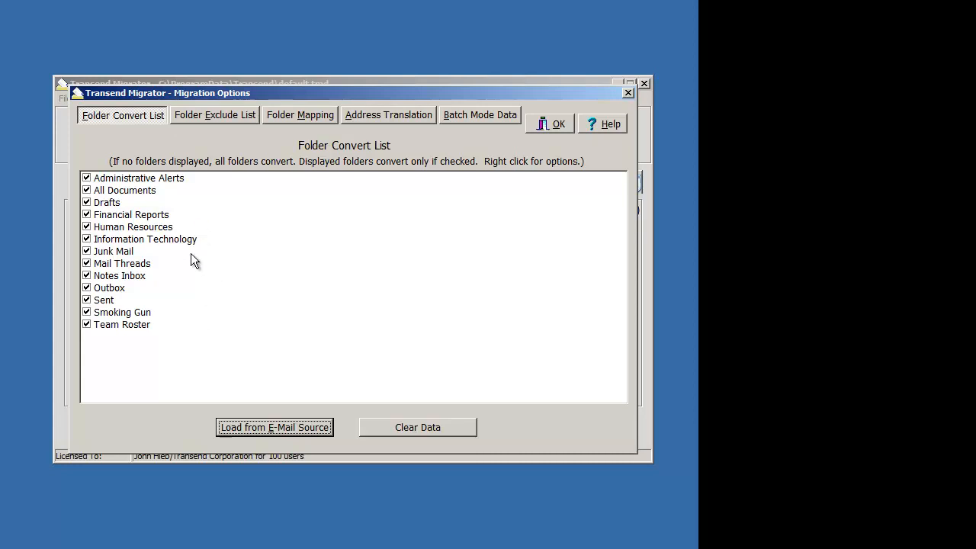
pyautogui.moveTo(160, 272)
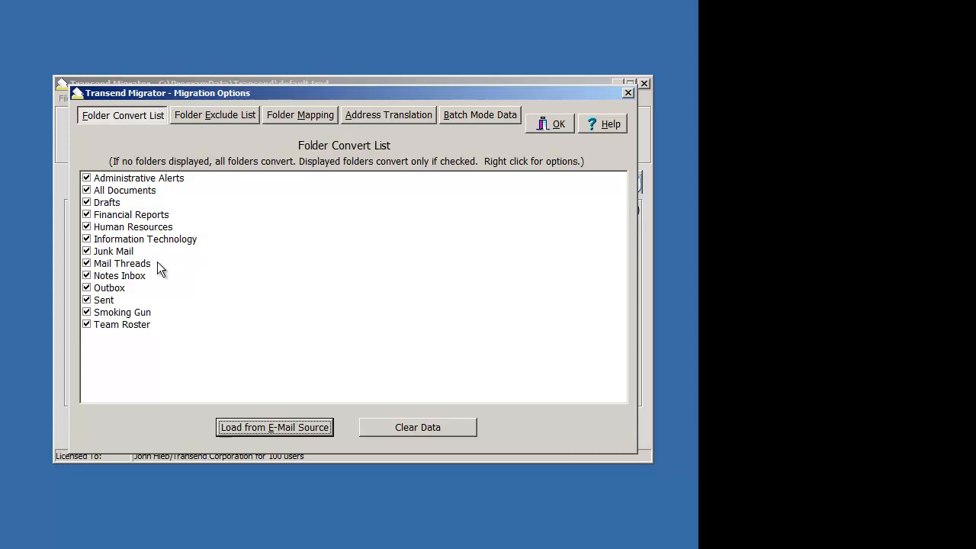
# Add the Notes Inbox and Junk Mail folders to the Folder Map
pyautogui.click(119, 275)
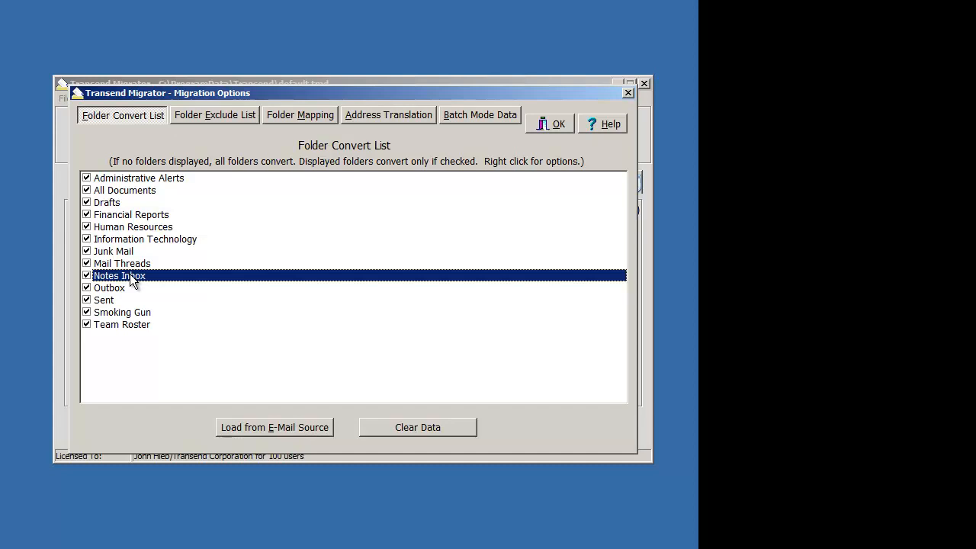
pyautogui.rightClick(119, 275)
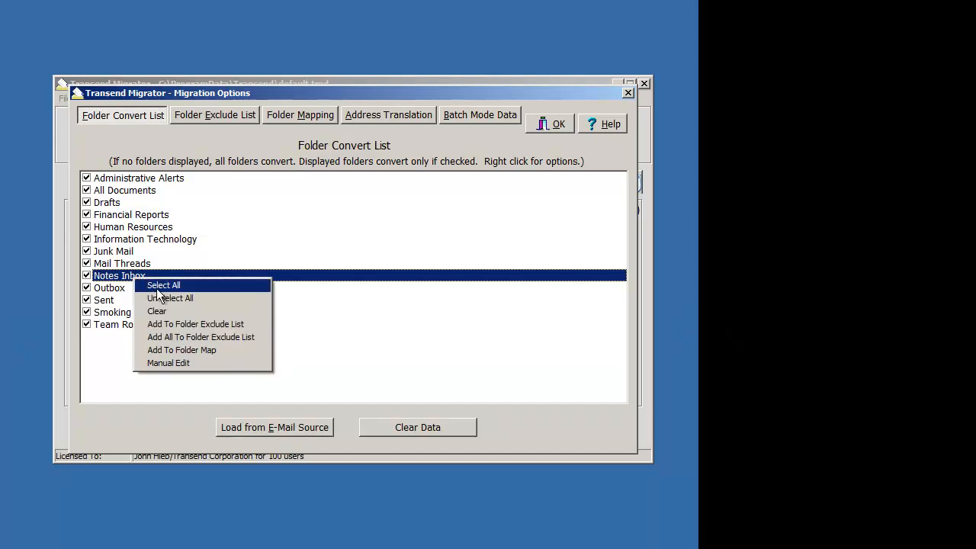
pyautogui.moveTo(181, 349)
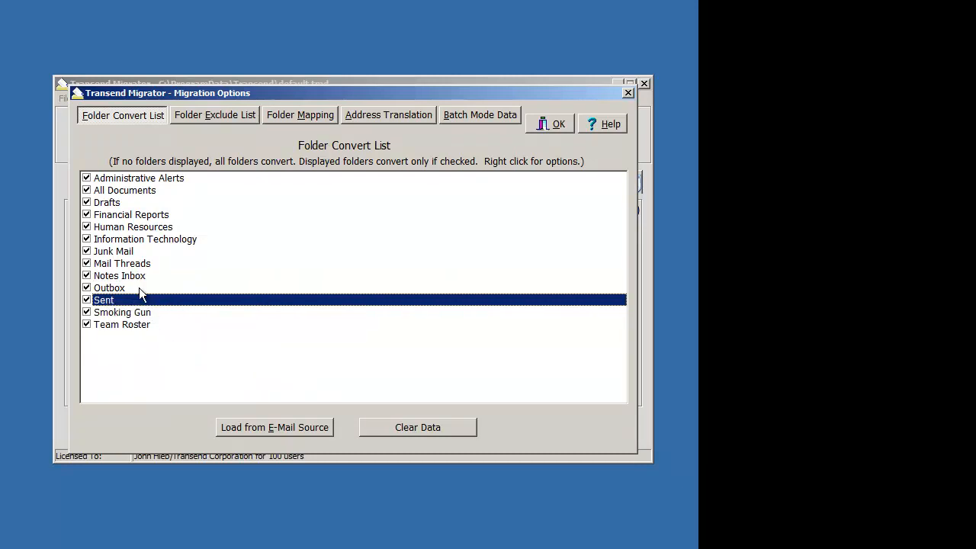
pyautogui.click(113, 250)
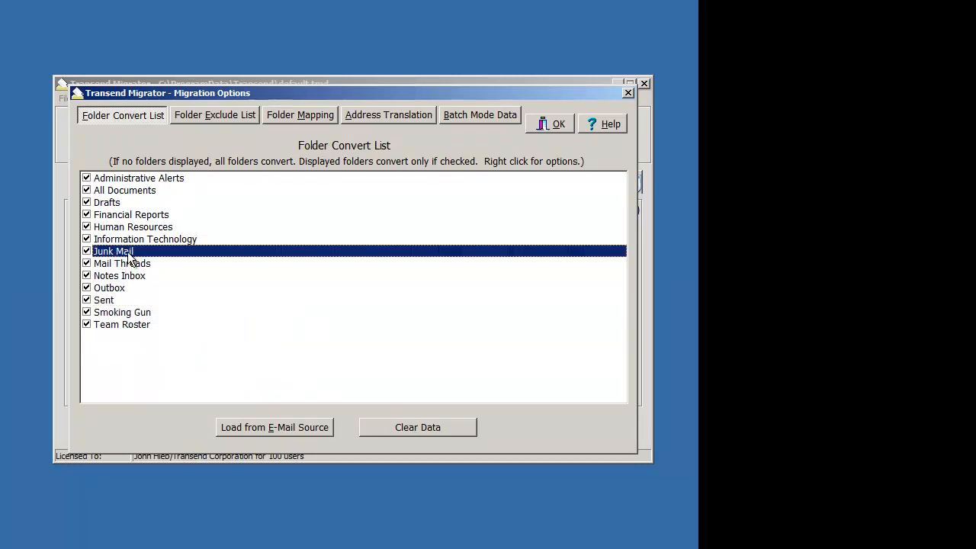
pyautogui.moveTo(205, 314)
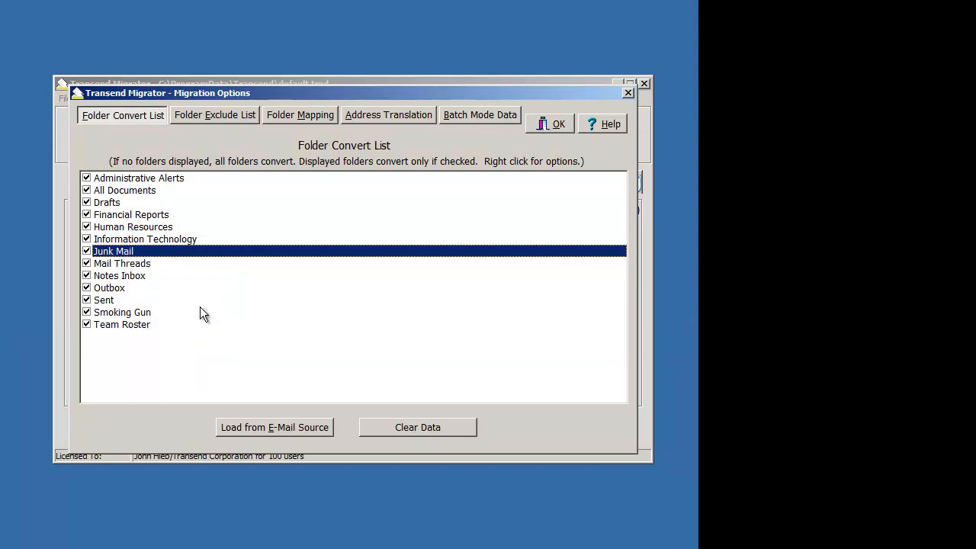
pyautogui.moveTo(113, 185)
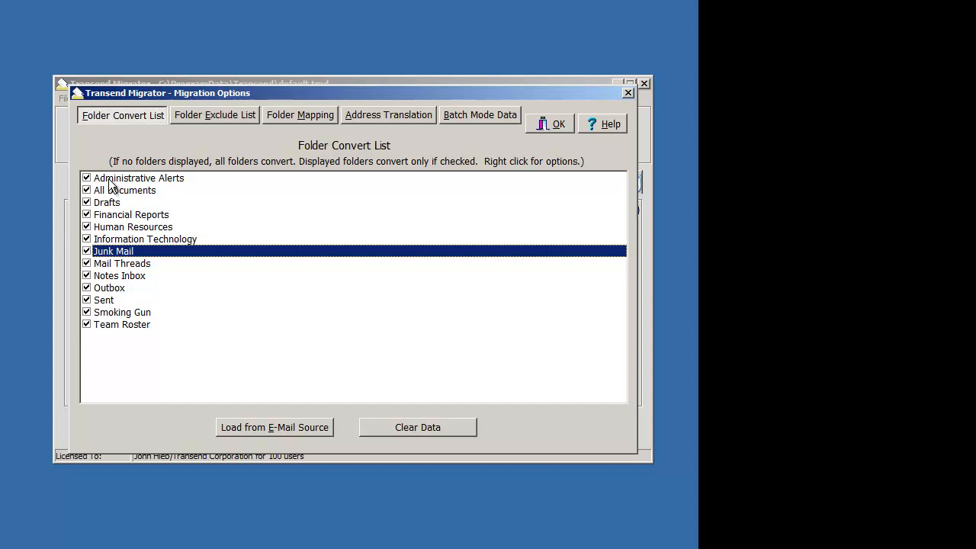
pyautogui.moveTo(252, 337)
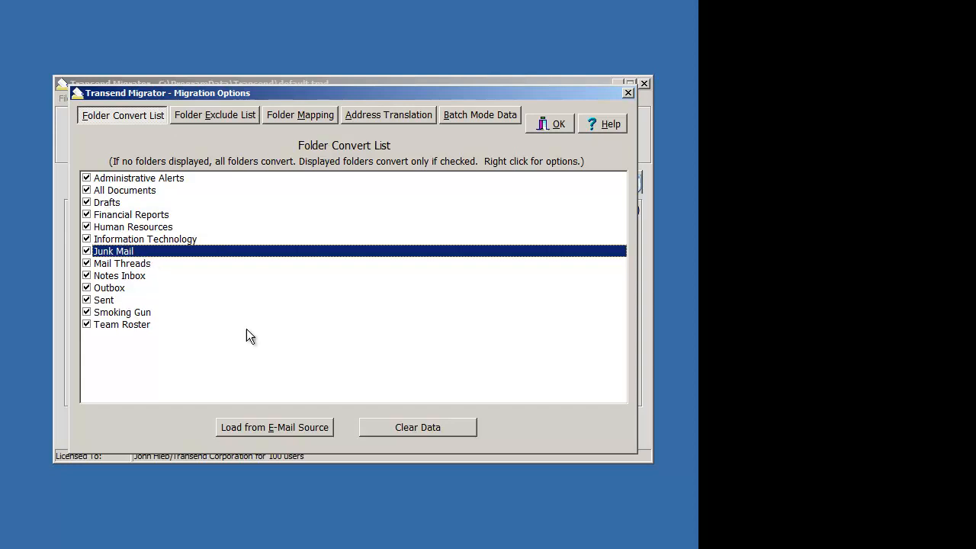
# Clear the convert list and map Notes Inbox to Inbox, Sent to Sent Items, Junk Mail to Junk E-Mail
pyautogui.click(418, 427)
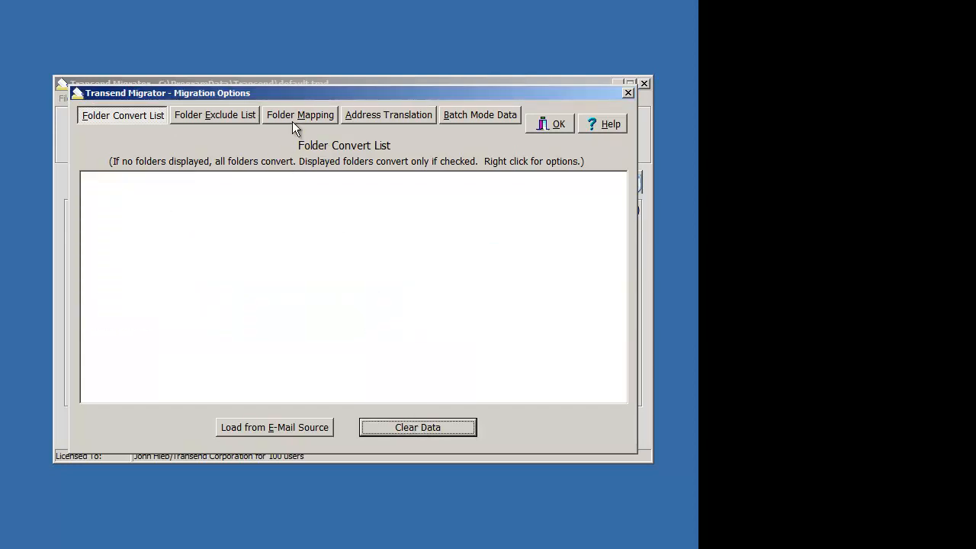
pyautogui.click(299, 116)
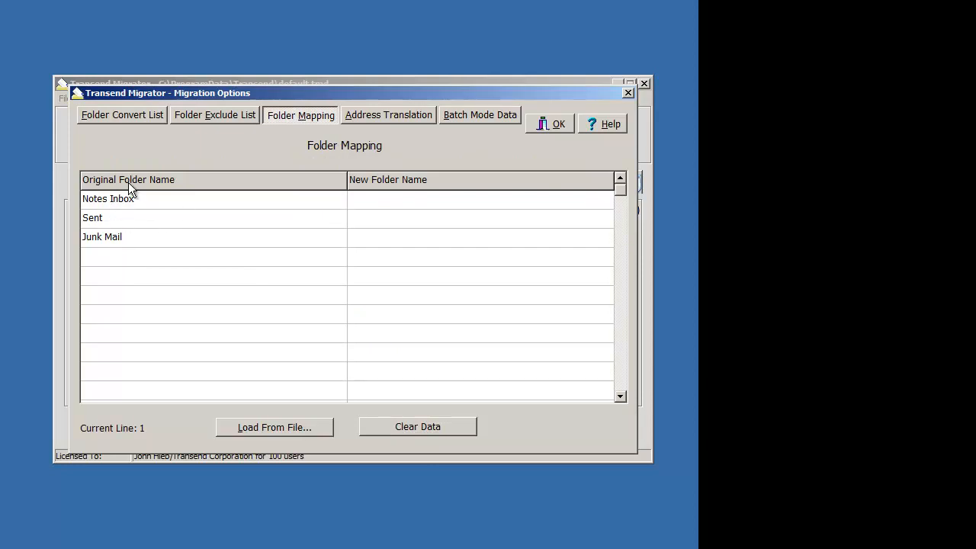
pyautogui.moveTo(367, 200)
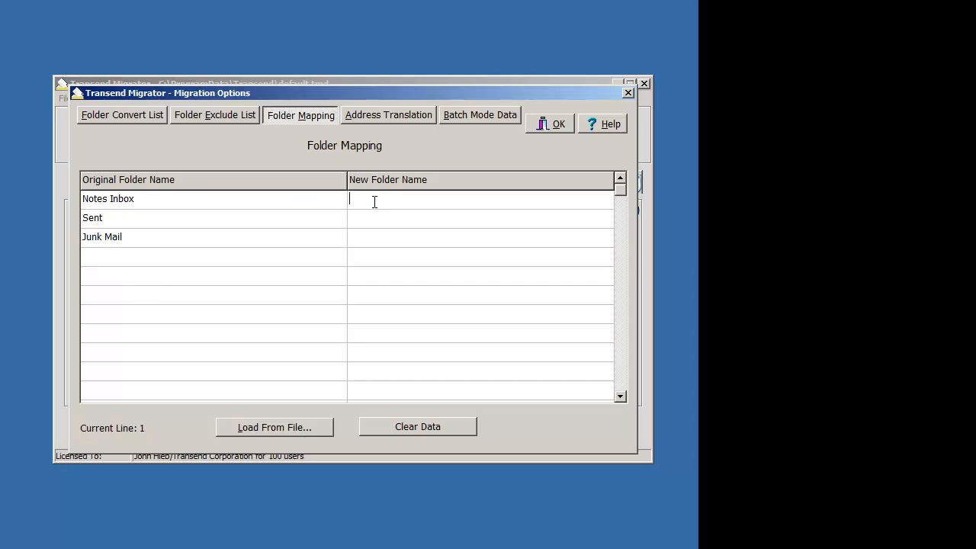
pyautogui.write('Inbox')
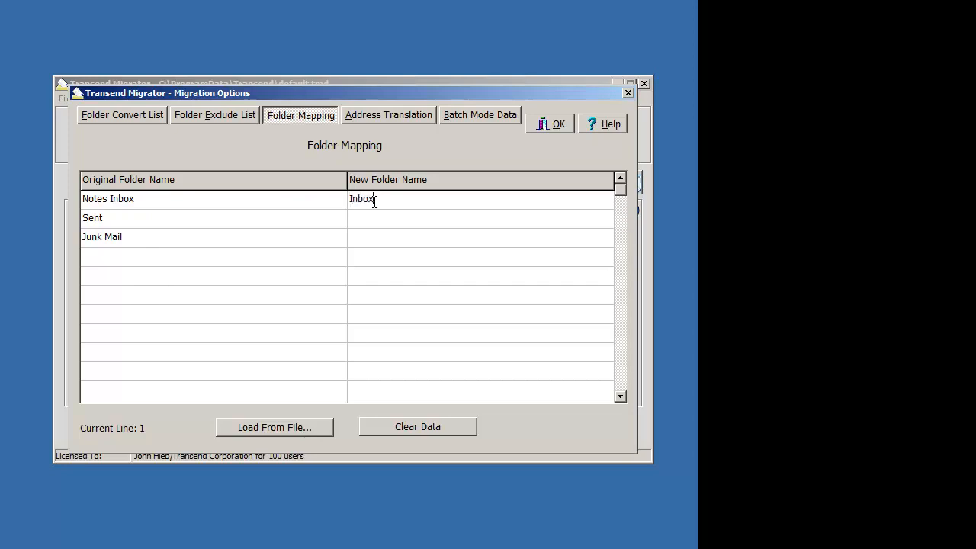
pyautogui.write('Sent Items')
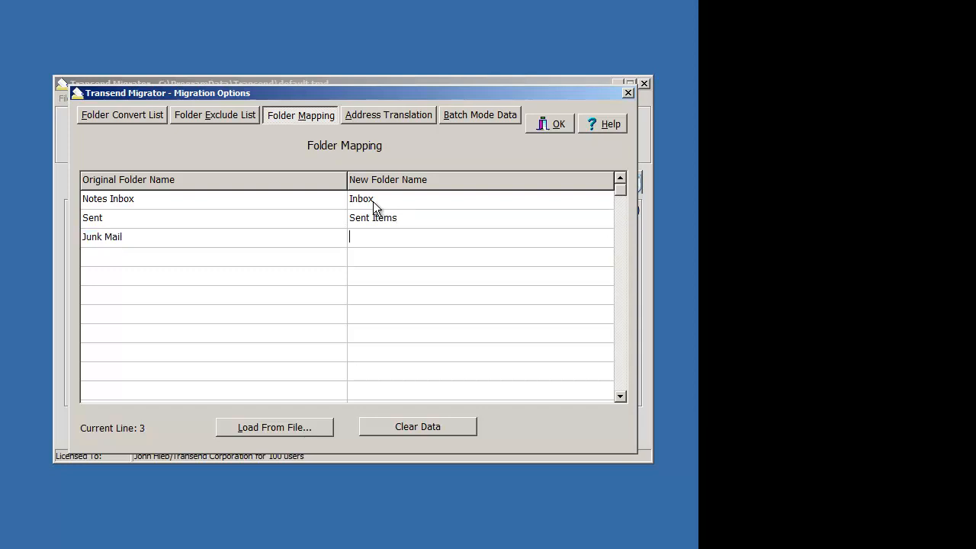
pyautogui.write('Junk')
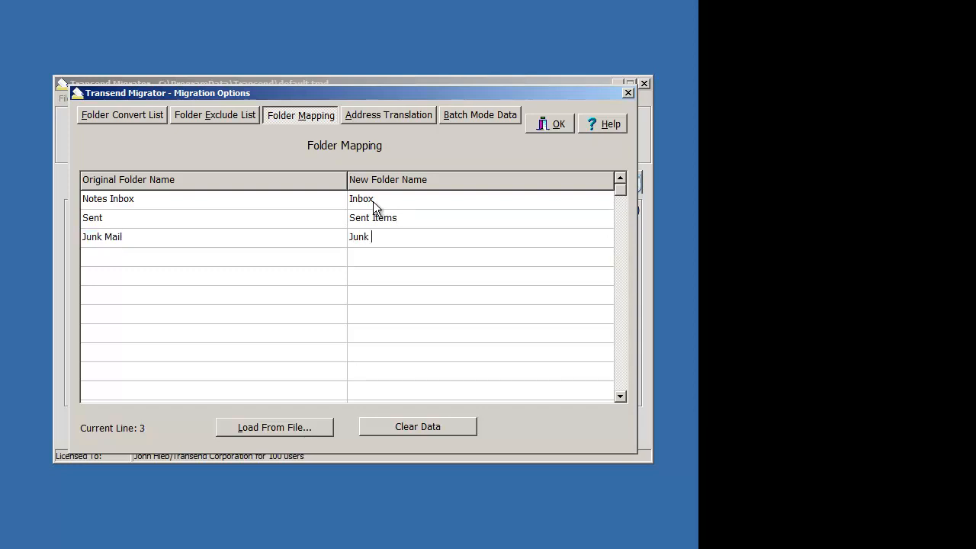
pyautogui.write('E-Mail')
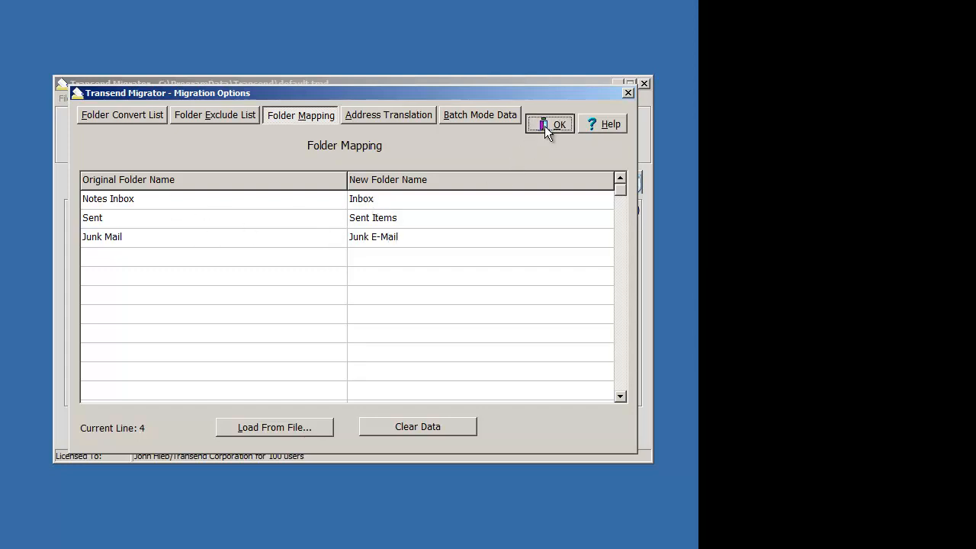
# Save the folder options, run a single migration of Joe Snuffy's mailbox to 100% and close the monitor
pyautogui.click(557, 125)
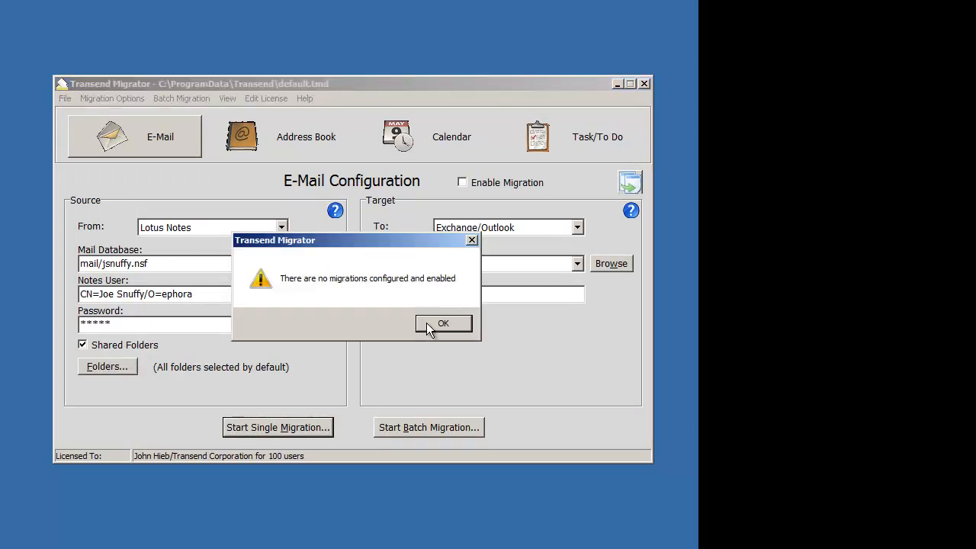
pyautogui.click(443, 323)
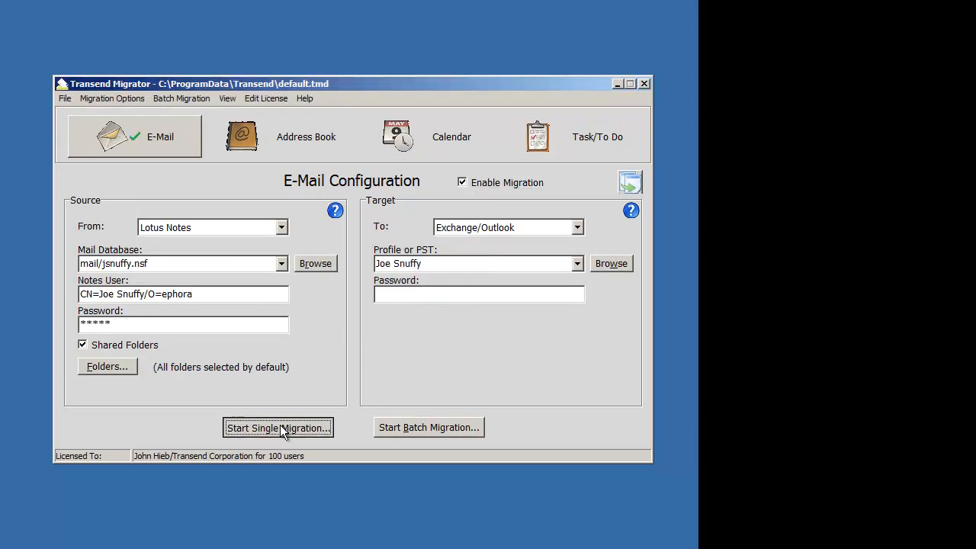
pyautogui.click(278, 427)
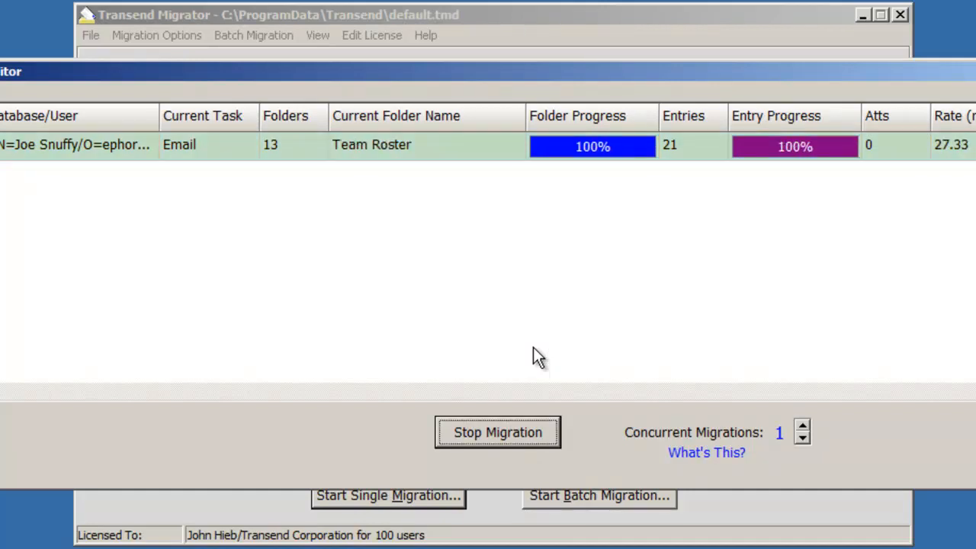
pyautogui.click(497, 433)
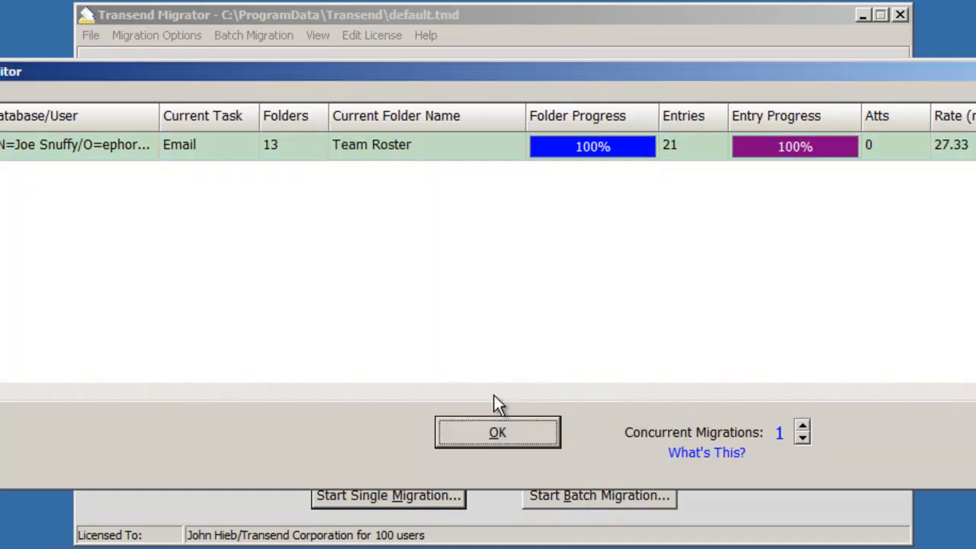
pyautogui.click(498, 433)
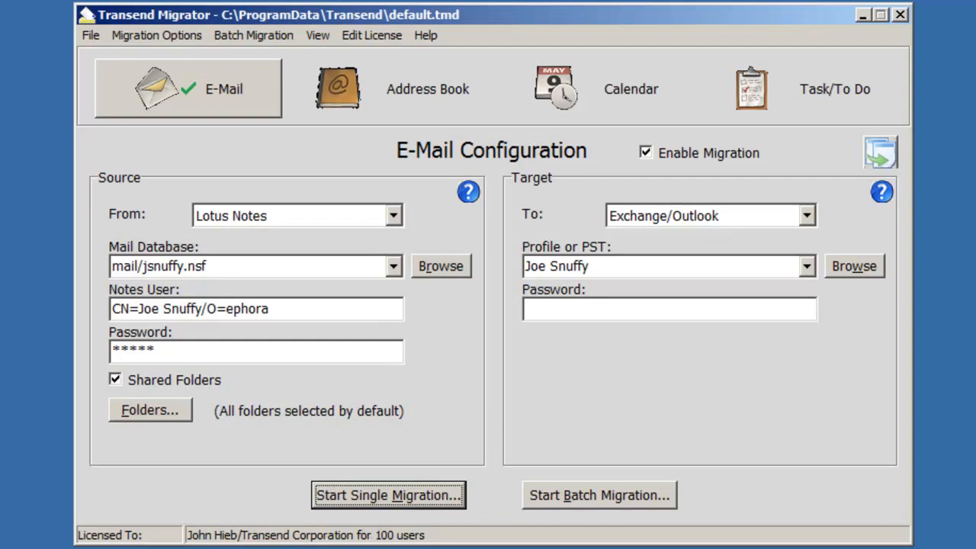
# Check the migrated Inbox and Sent Items in Outlook, then return to the migrator
pyautogui.click(388, 494)
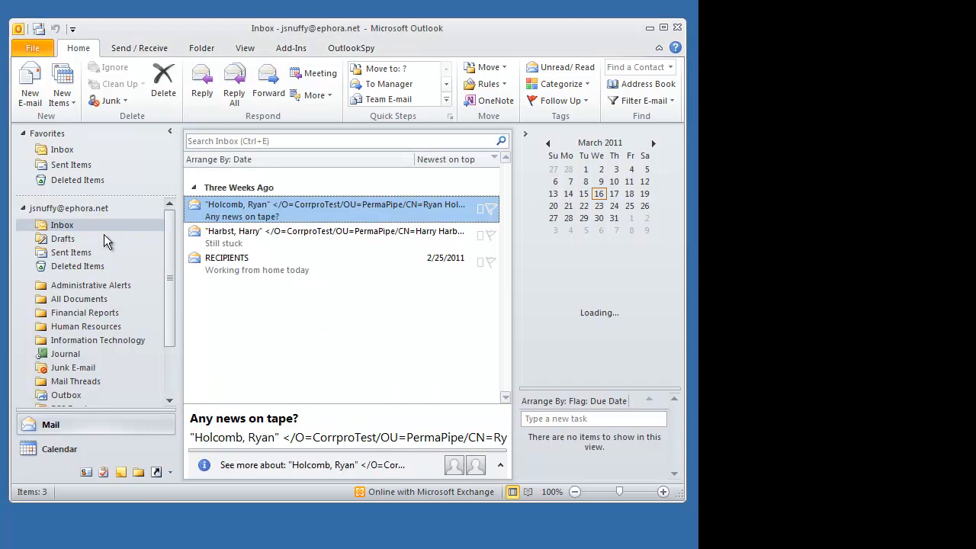
pyautogui.click(70, 254)
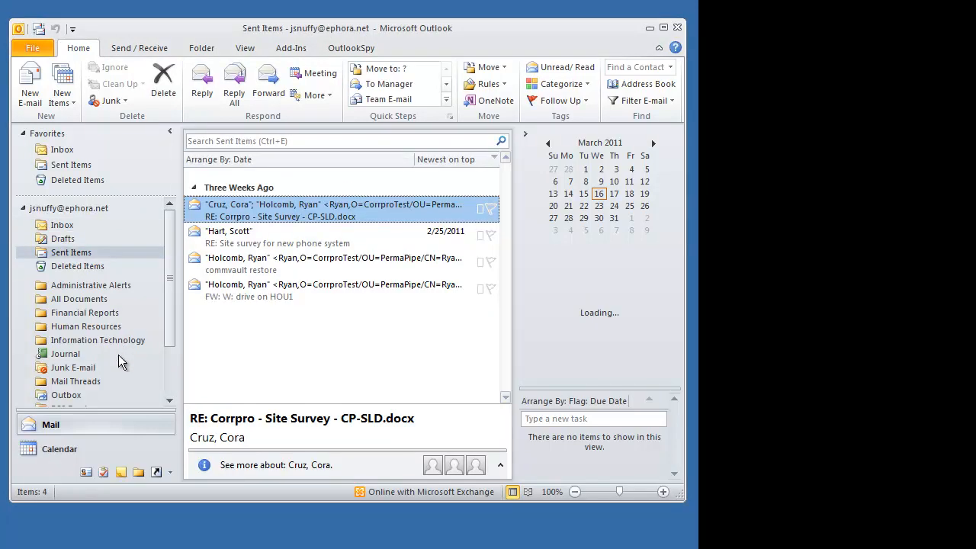
pyautogui.click(73, 366)
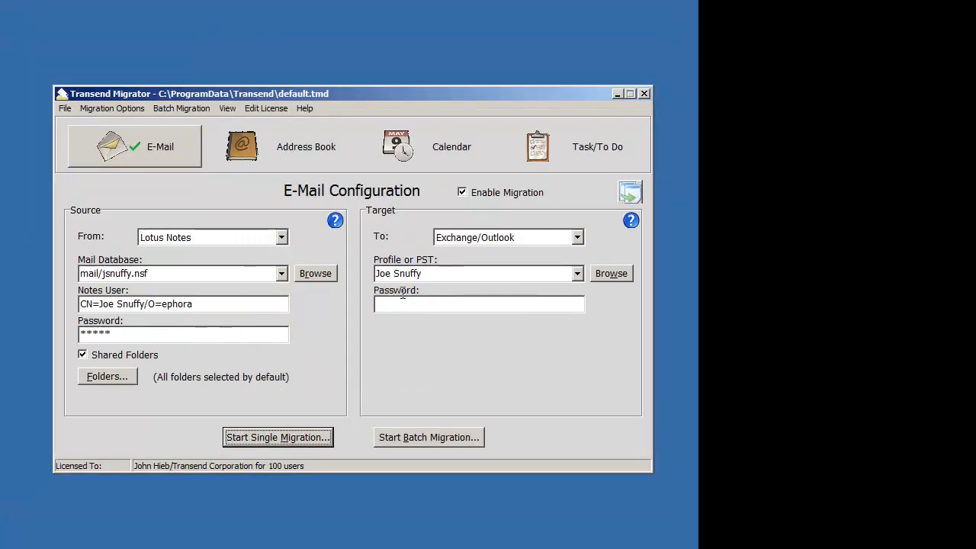
pyautogui.moveTo(165, 126)
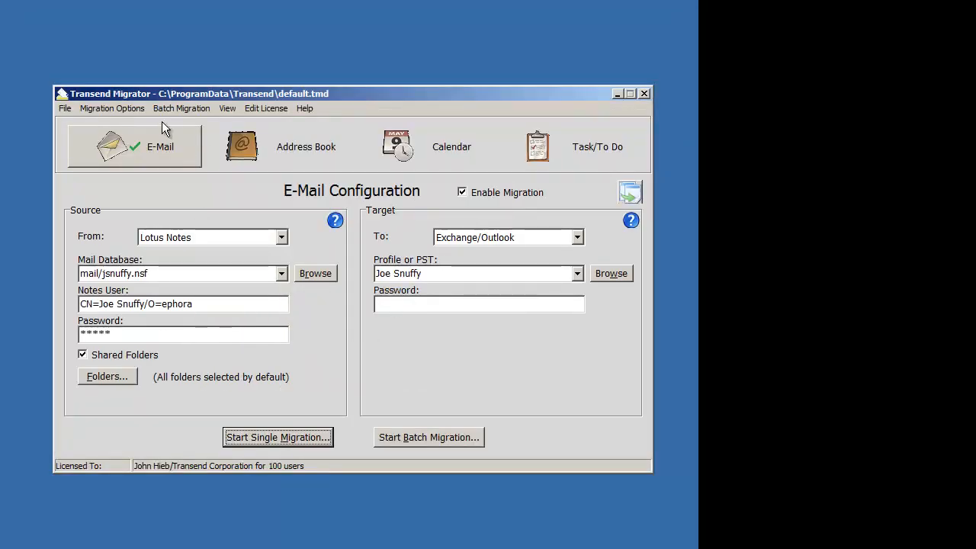
# Clear the Notes Inbox, Sent and Junk Mail entries from Folder Mapping and confirm
pyautogui.click(113, 108)
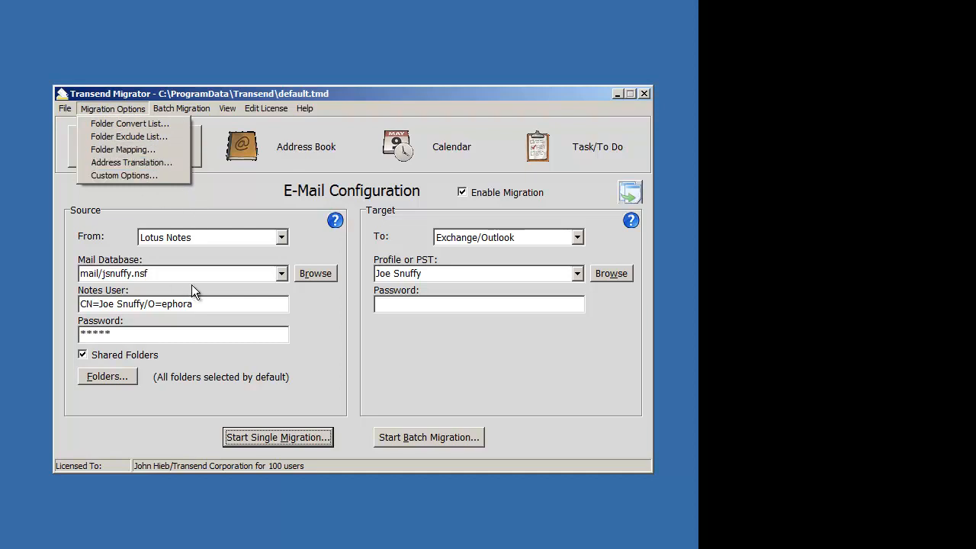
pyautogui.moveTo(226, 287)
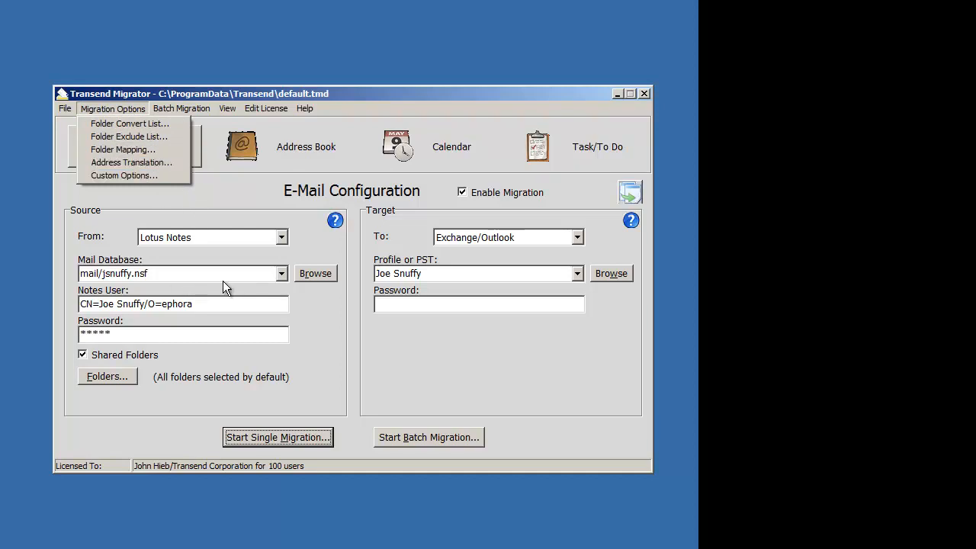
pyautogui.moveTo(256, 328)
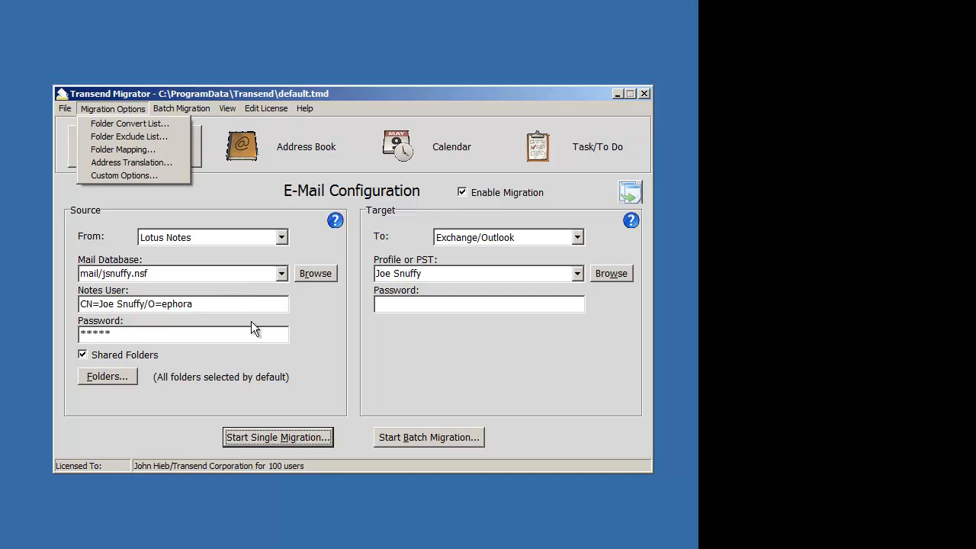
pyautogui.moveTo(305, 343)
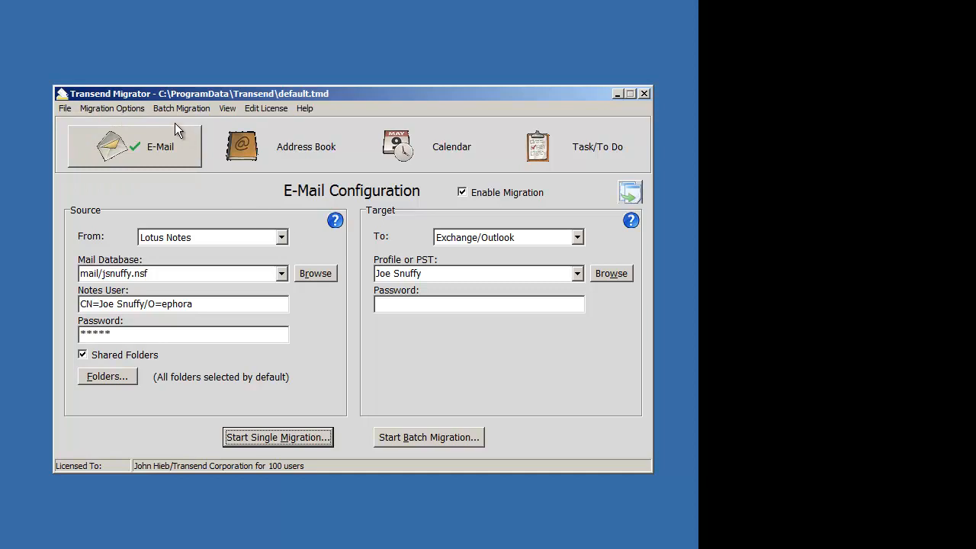
pyautogui.click(113, 109)
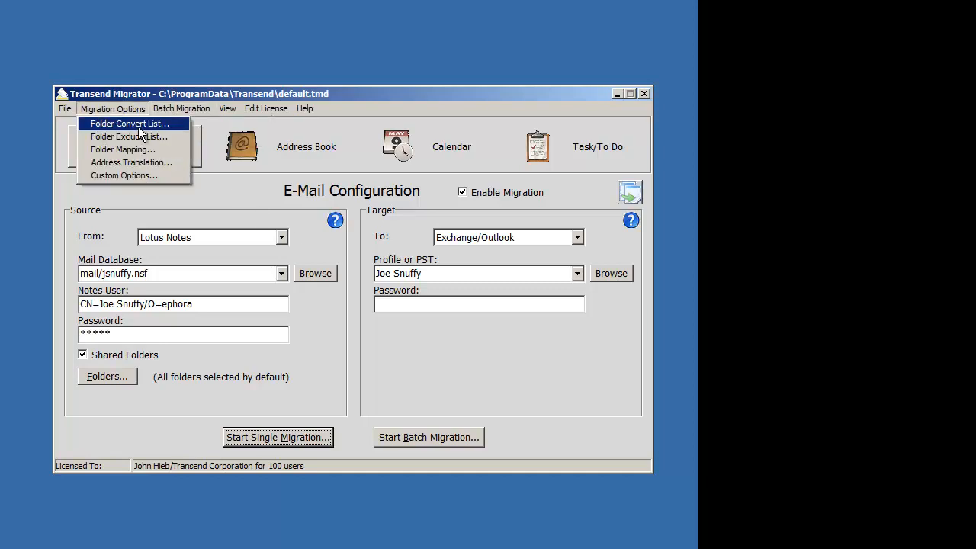
pyautogui.click(122, 149)
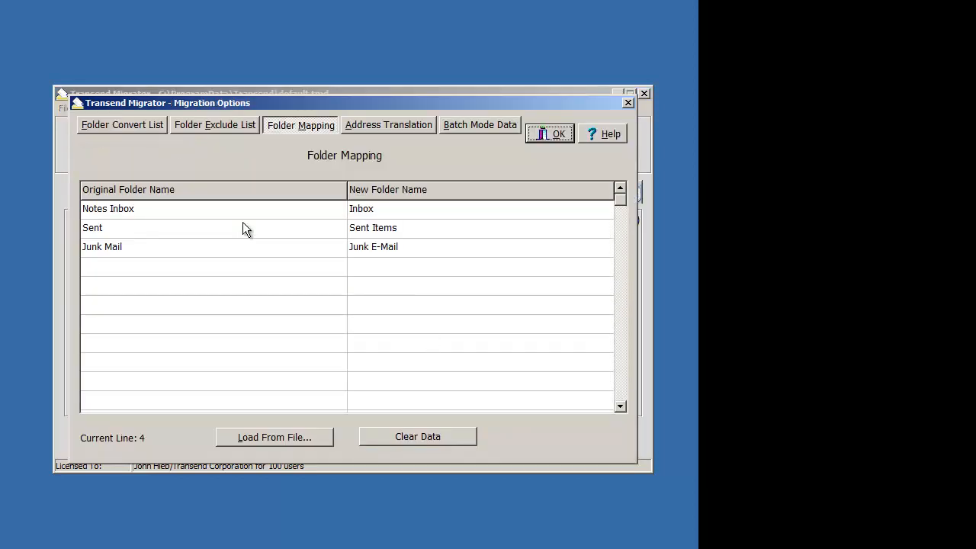
pyautogui.click(418, 436)
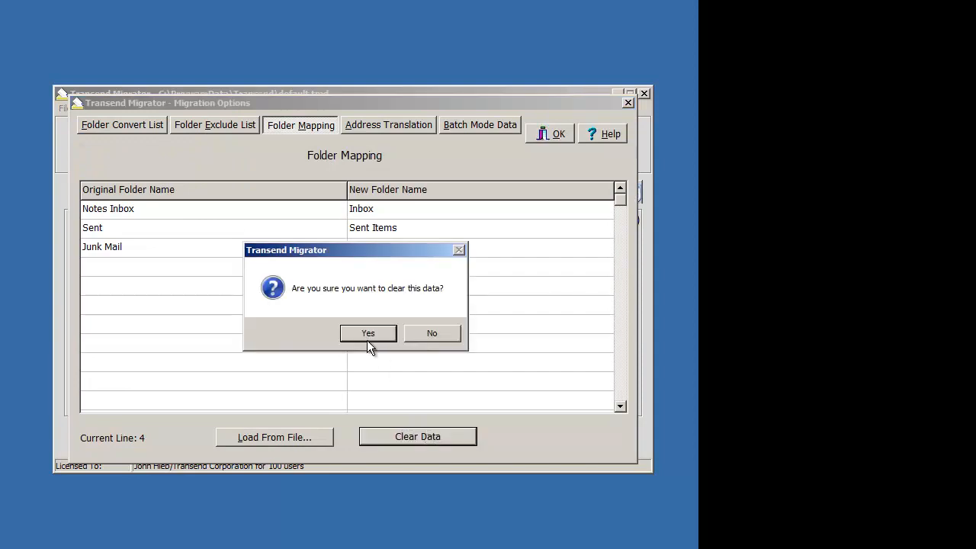
pyautogui.click(367, 333)
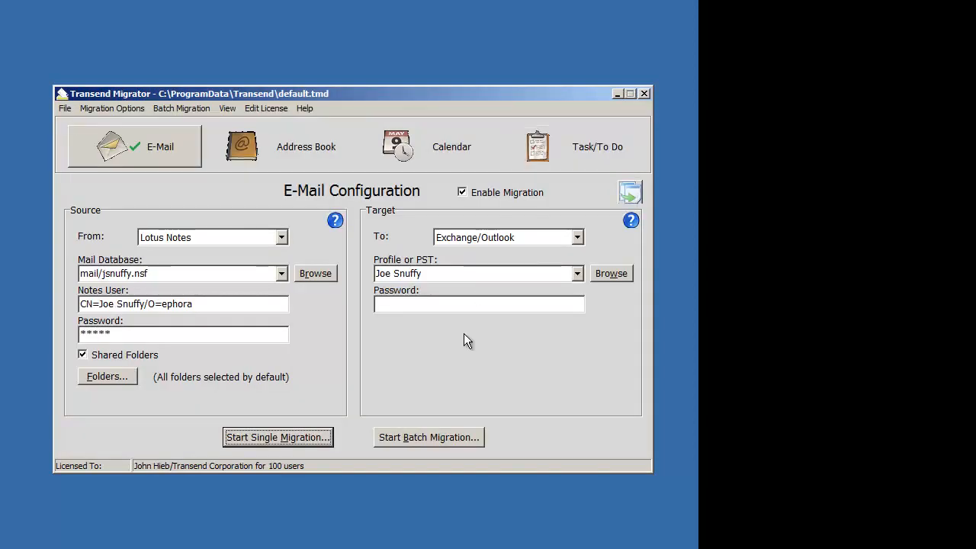
# Enable the Group Name custom option with the parameter 'Migrated'
pyautogui.click(113, 109)
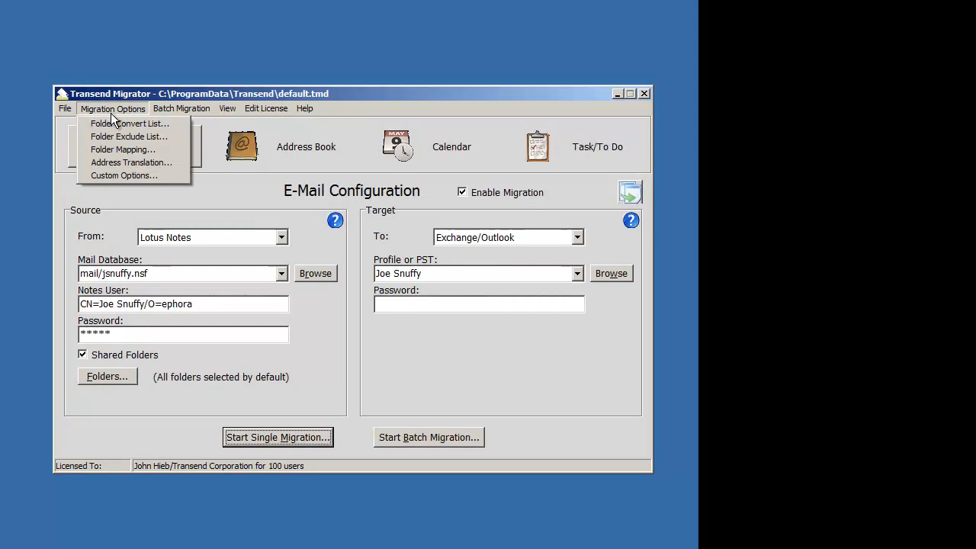
pyautogui.click(124, 175)
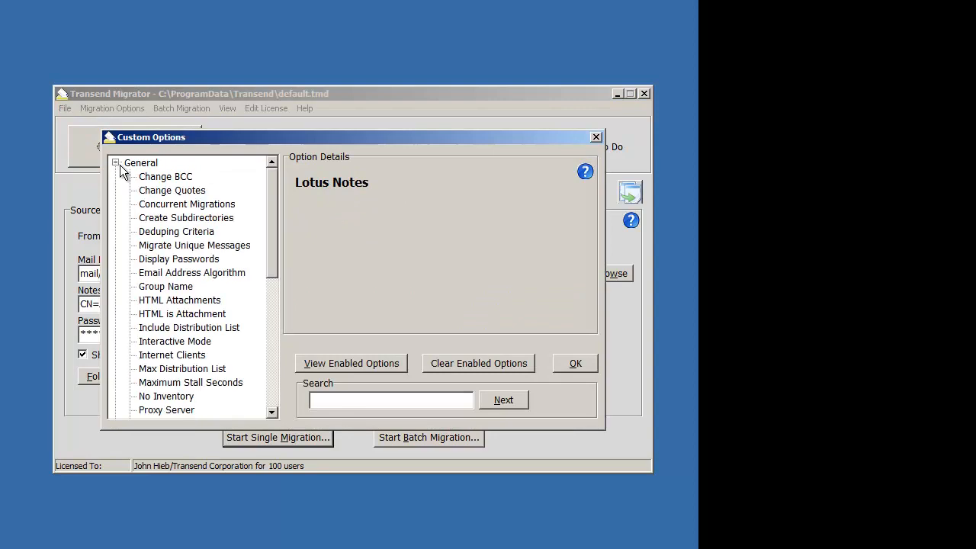
pyautogui.click(164, 286)
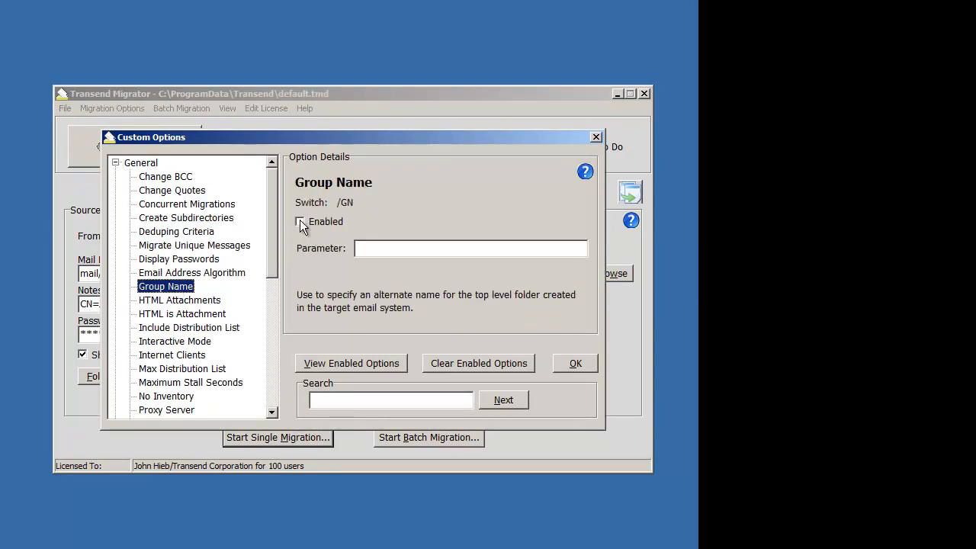
pyautogui.click(299, 221)
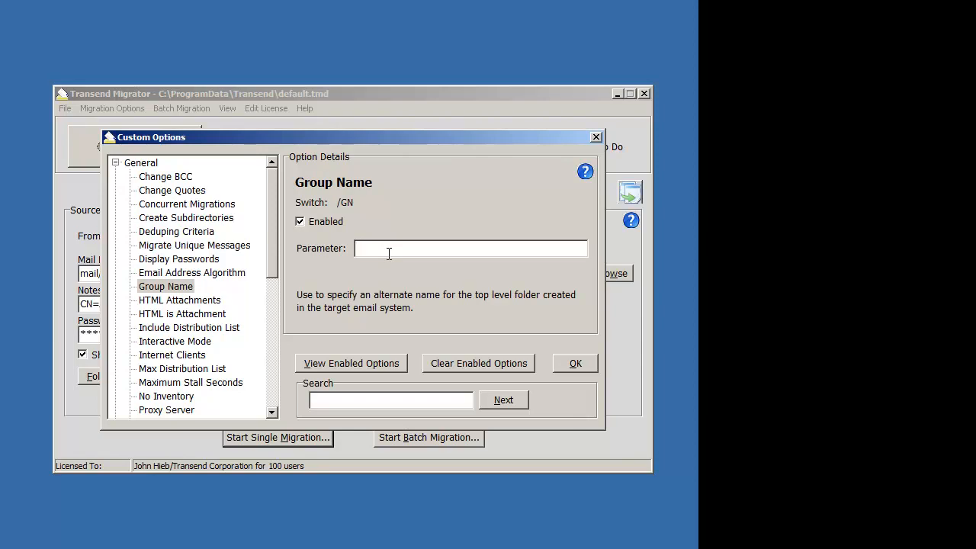
pyautogui.write('Migra')
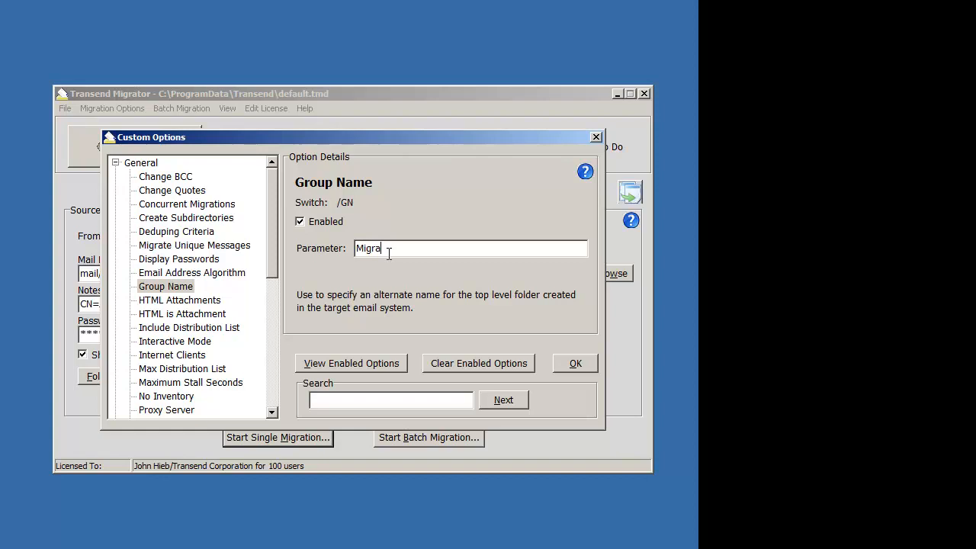
pyautogui.write('ted')
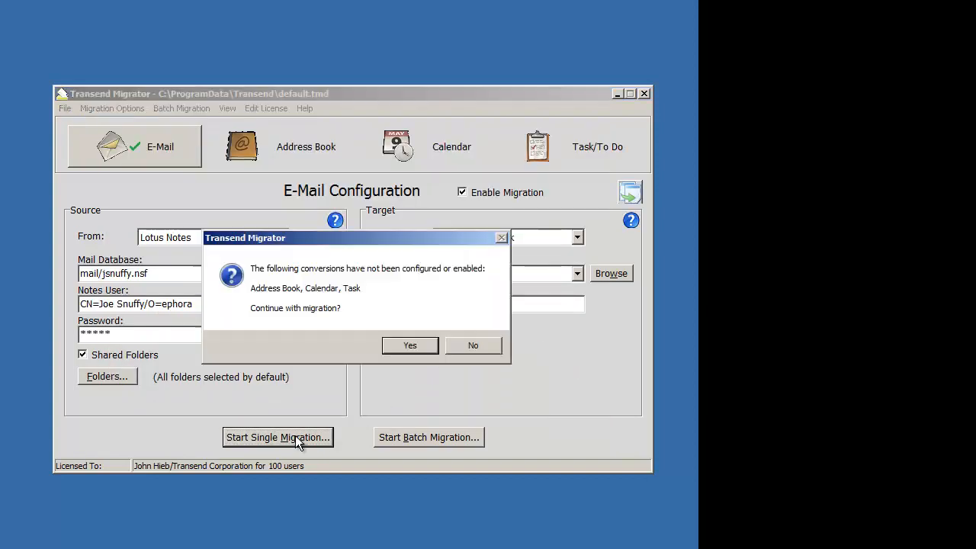
# Continue the migration despite unconfigured conversions and close the monitor at 100%
pyautogui.click(409, 345)
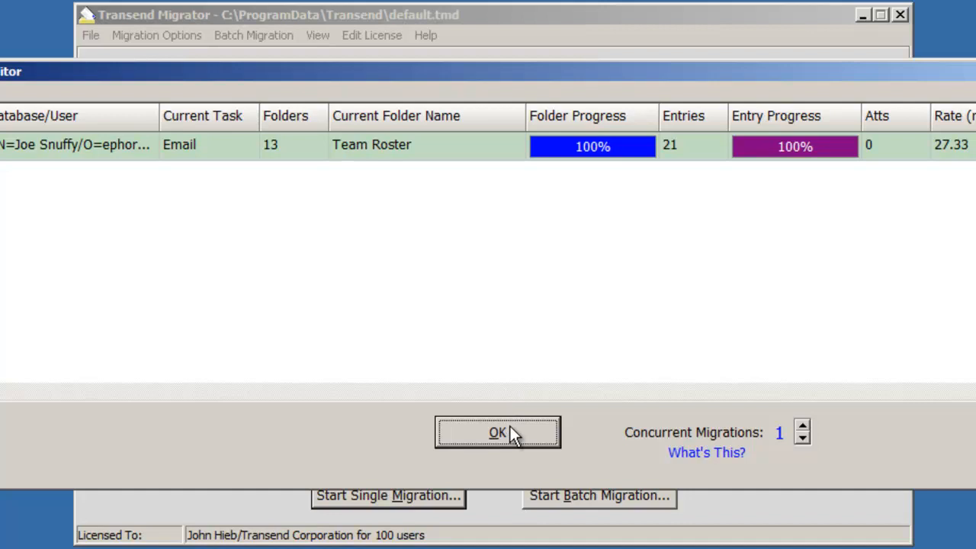
pyautogui.click(498, 434)
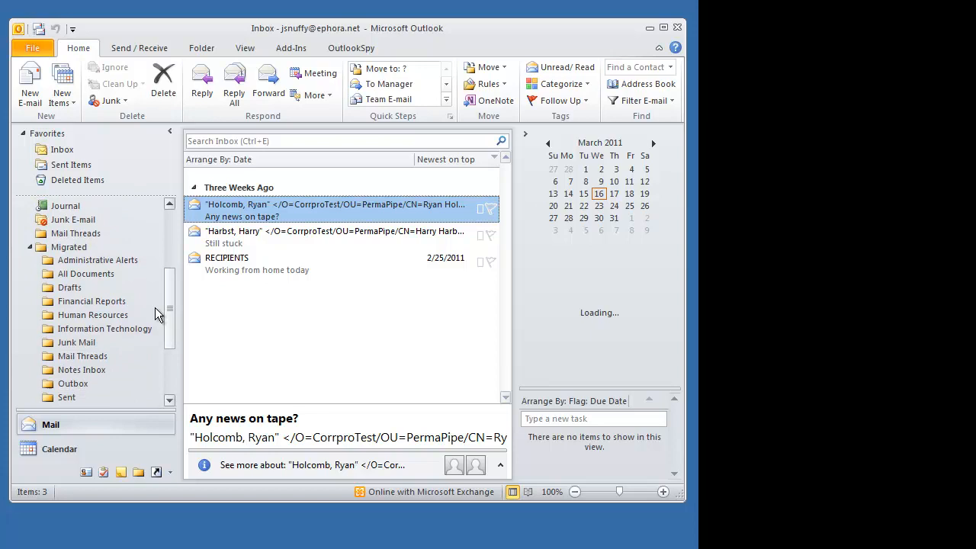
pyautogui.moveTo(173, 320)
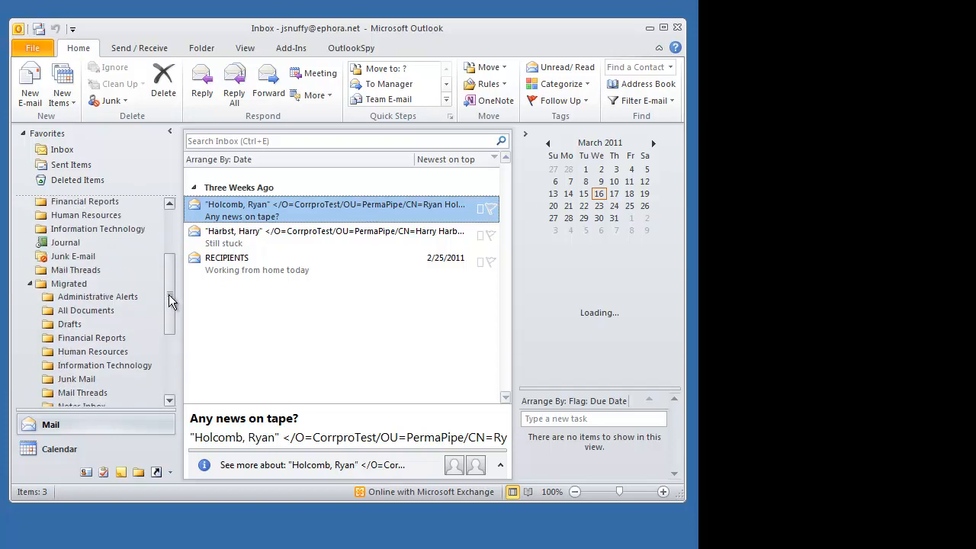
# Scroll the Outlook folder pane down to the Migrated folder's subfolders
pyautogui.scroll(-3)
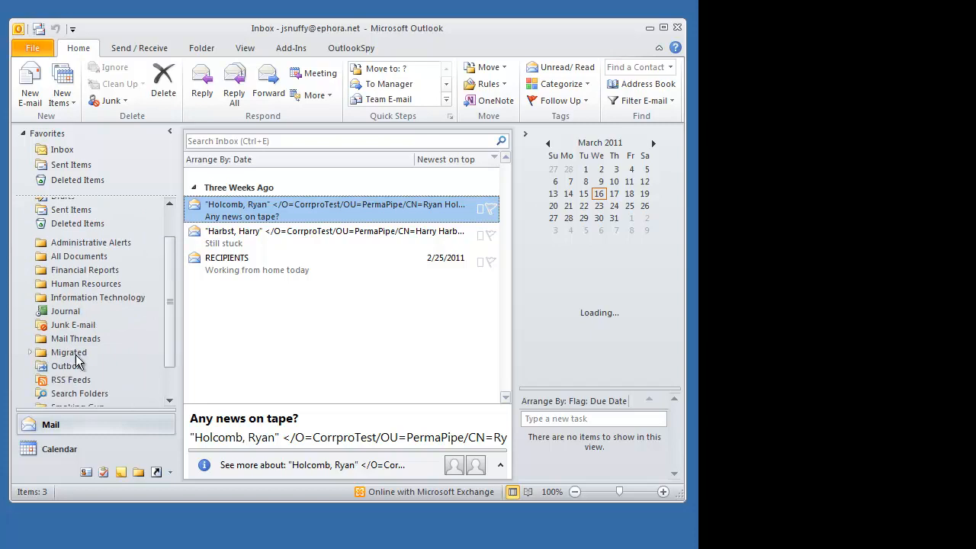
pyautogui.moveTo(504, 262)
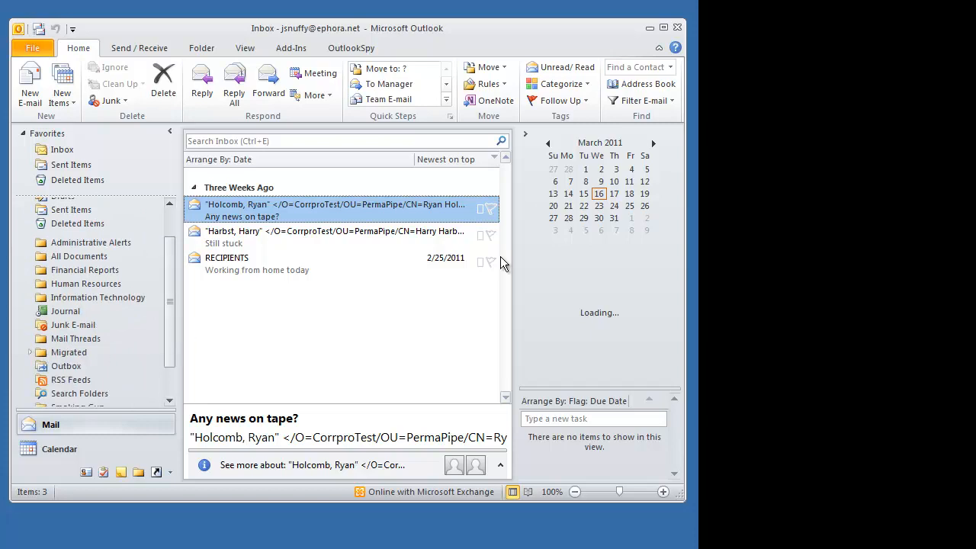